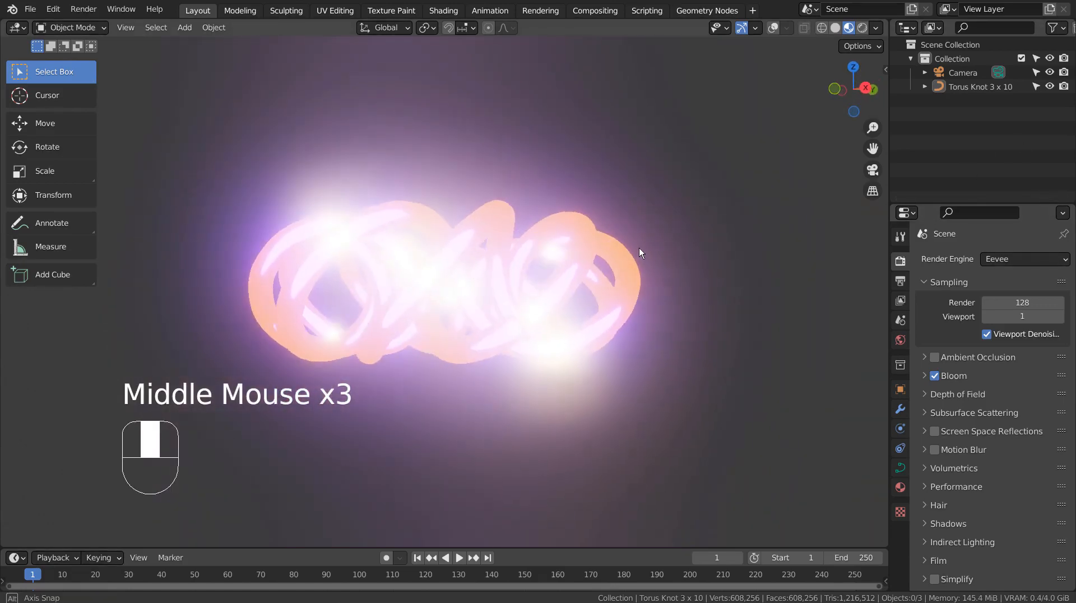
- Add a Torus Knot Plus curve (Torus Knot 2 x 3) to the scene
{"action": "left_click_drag", "start_coordinate": [638, 252], "coordinate": [812, 229]}
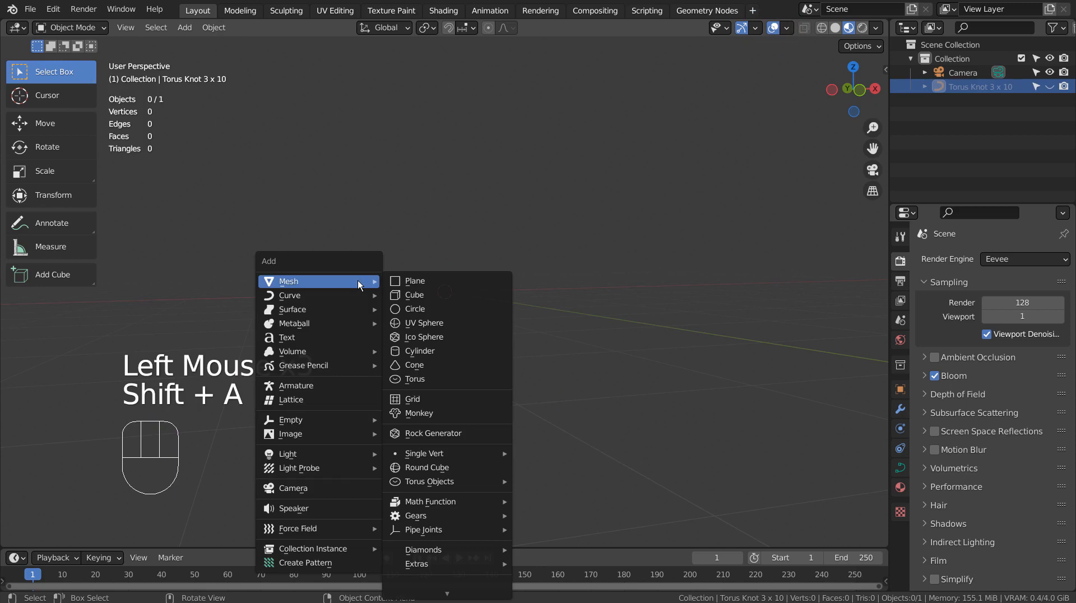
{"action": "mouse_move", "coordinate": [312, 294]}
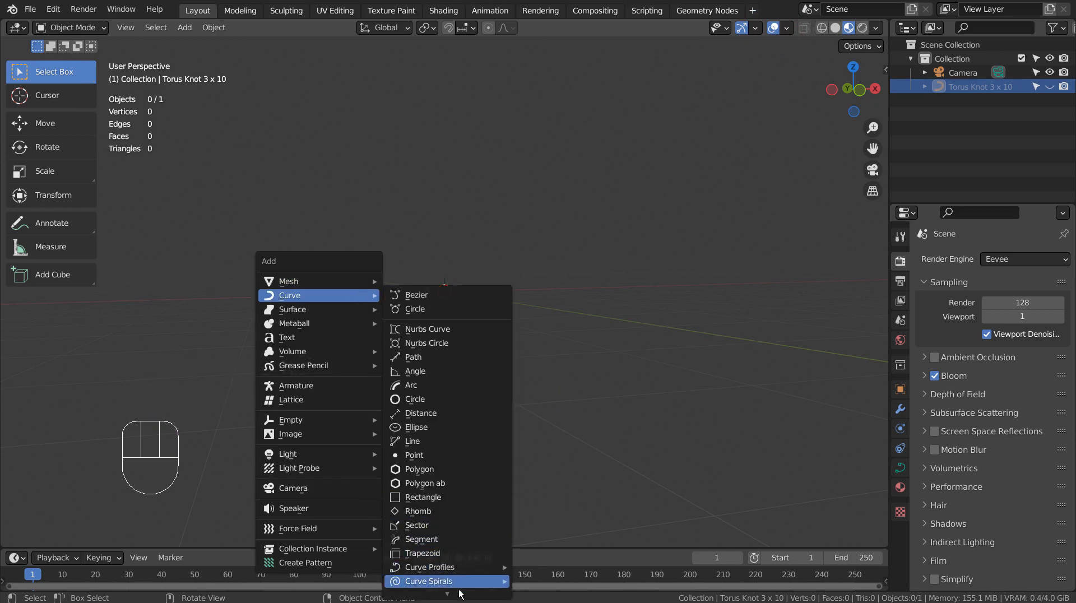
{"action": "mouse_move", "coordinate": [426, 538]}
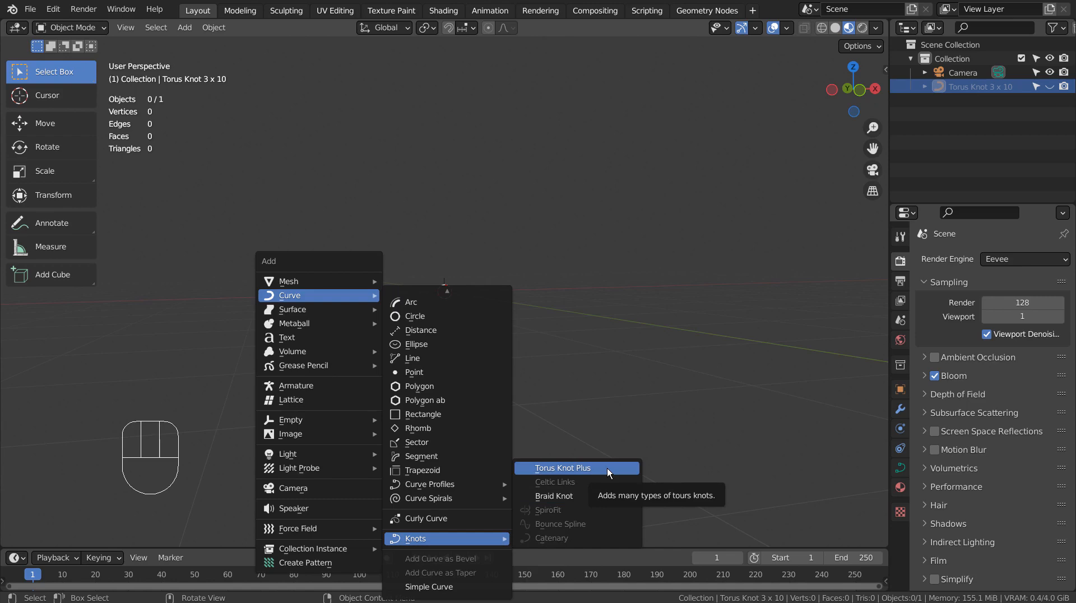
{"action": "left_click", "coordinate": [566, 467]}
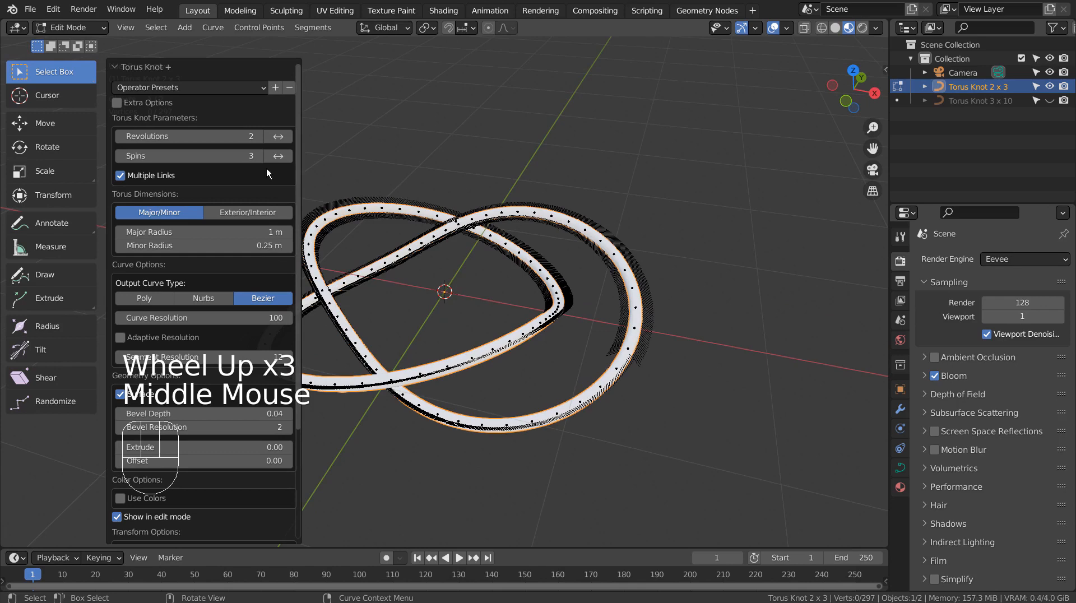
- Raise the knot's Revolutions to 5 and Spins to 7 for a Torus Knot 5 x 7
{"action": "left_click", "coordinate": [278, 136]}
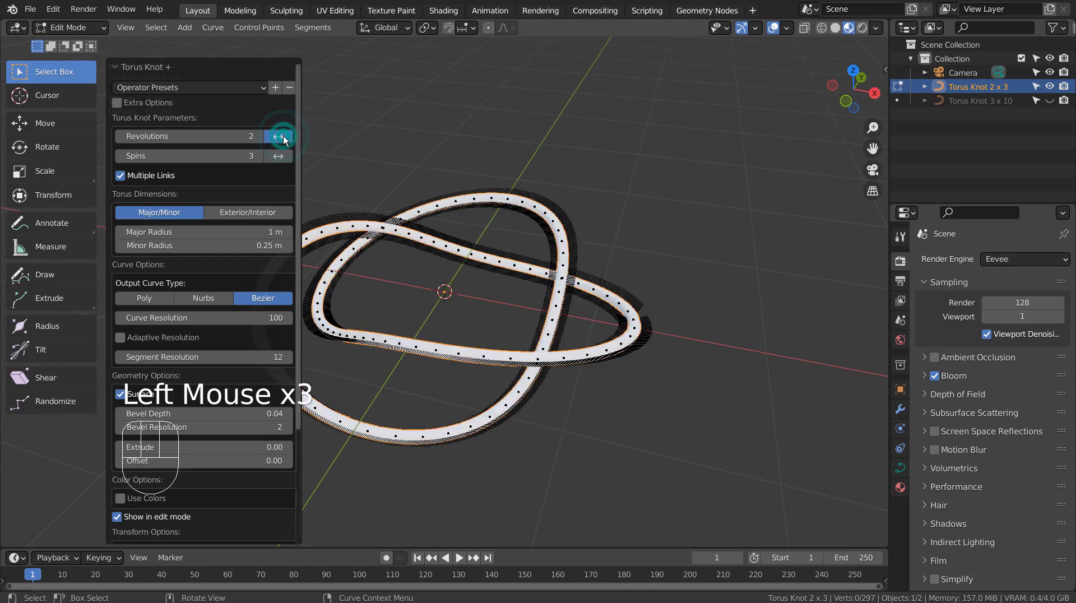
{"action": "left_click", "coordinate": [272, 135]}
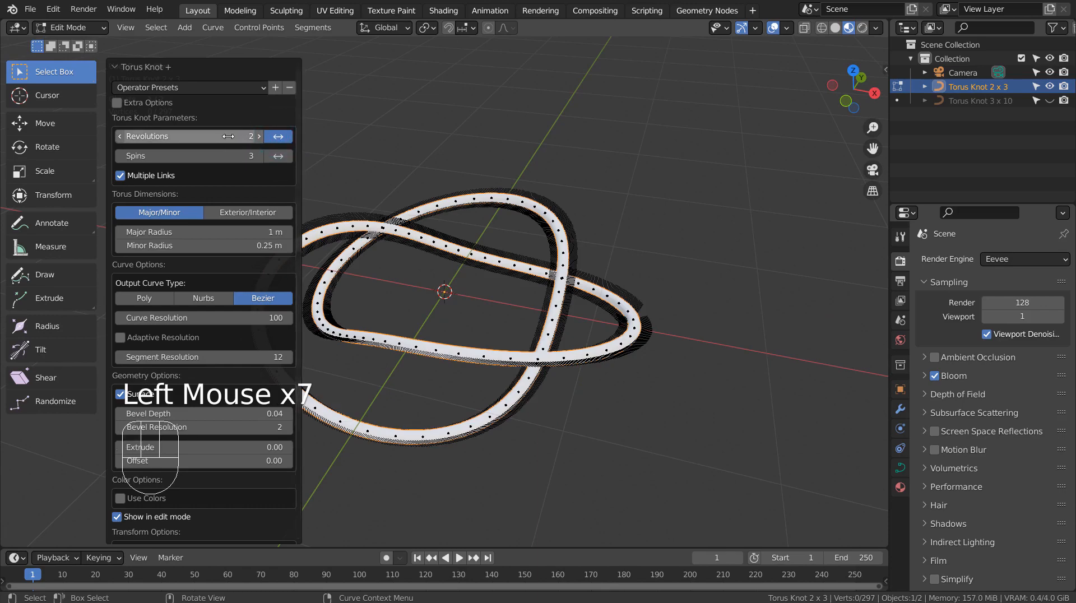
{"action": "left_click", "coordinate": [119, 135]}
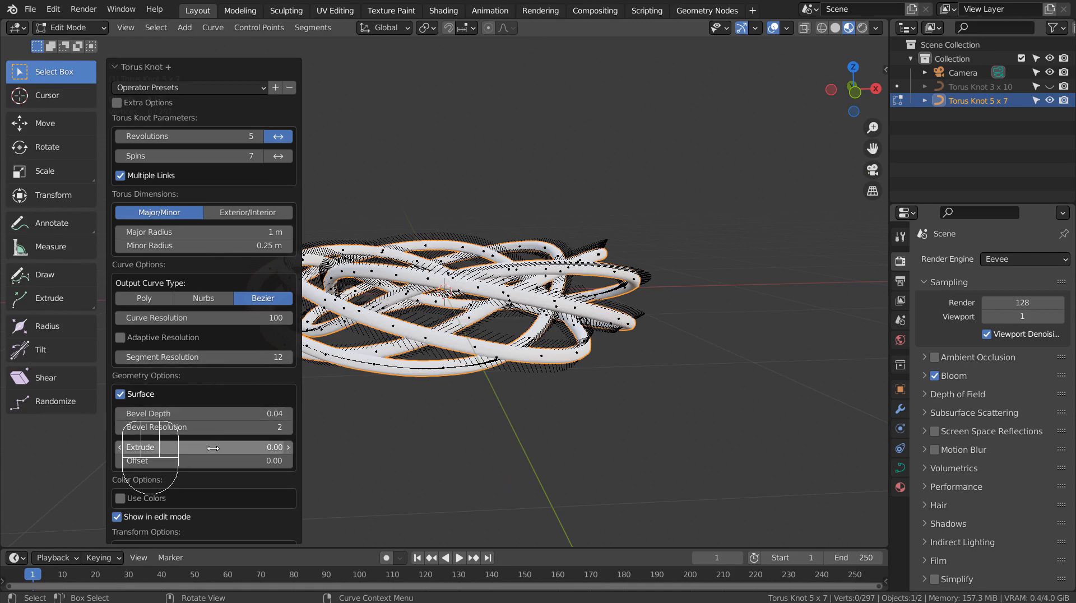
- Give the knot a slim 0.06 bevel depth and lower its curve resolution, then return to object mode
{"action": "left_click_drag", "start_coordinate": [171, 412], "coordinate": [233, 413]}
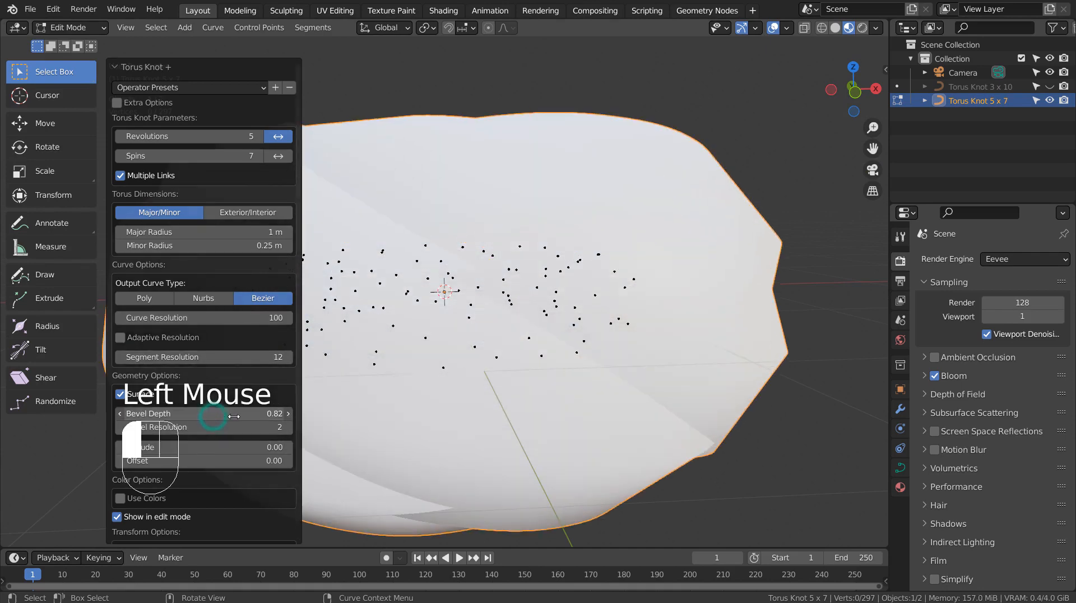
{"action": "left_click_drag", "start_coordinate": [240, 413], "coordinate": [192, 413]}
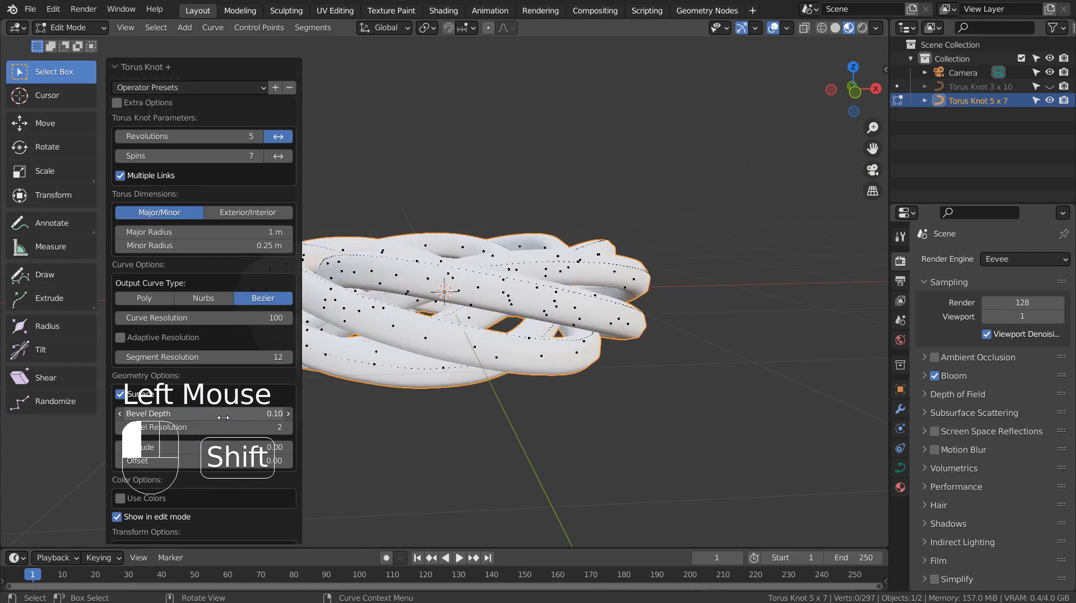
{"action": "left_click_drag", "start_coordinate": [240, 413], "coordinate": [203, 413]}
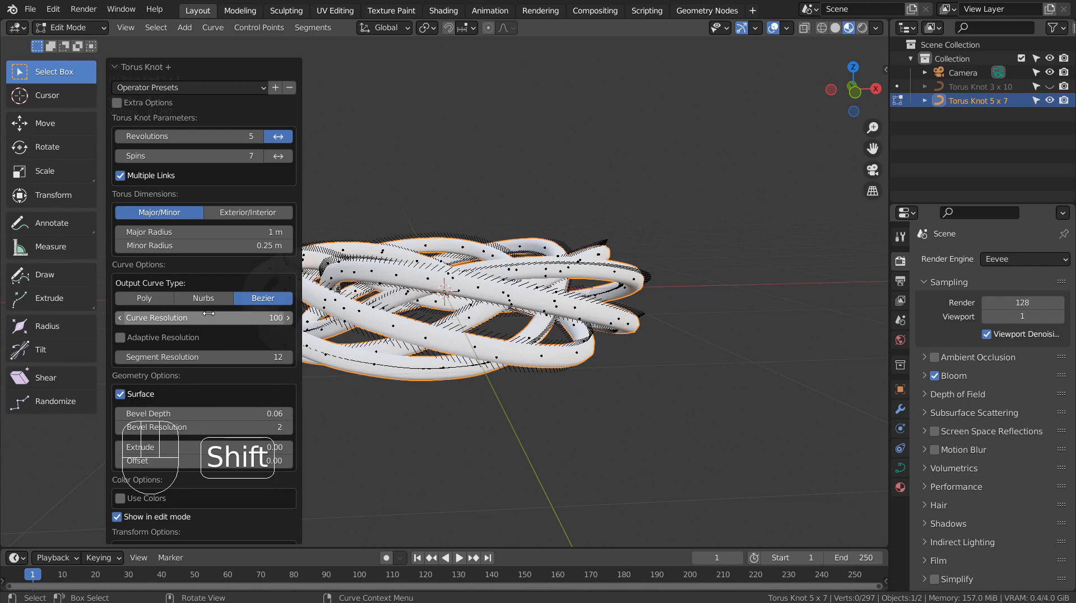
{"action": "left_click_drag", "start_coordinate": [203, 317], "coordinate": [171, 317]}
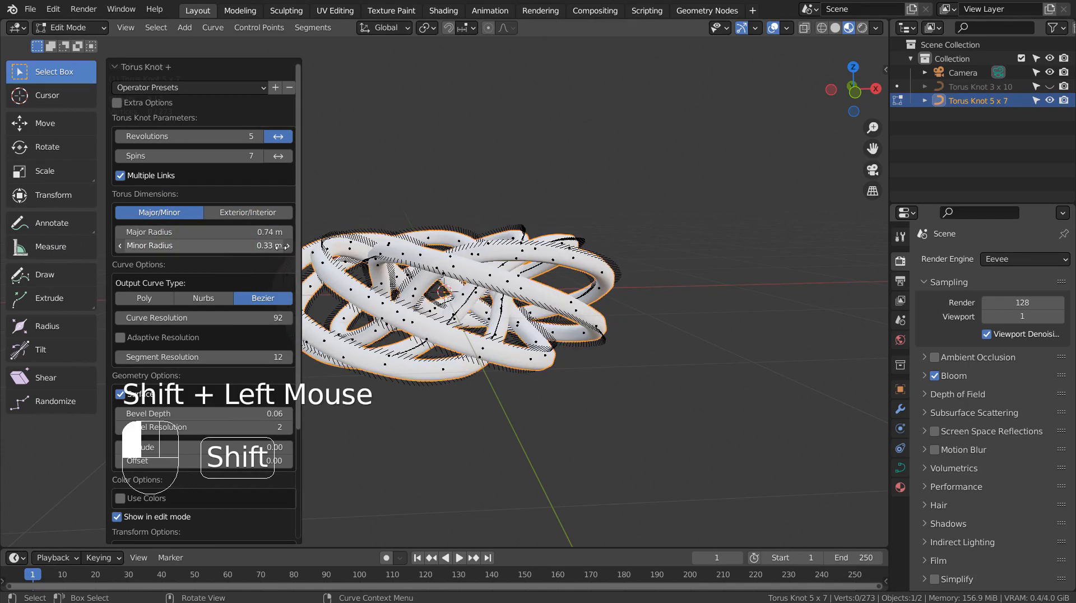
{"action": "key", "text": "Tab"}
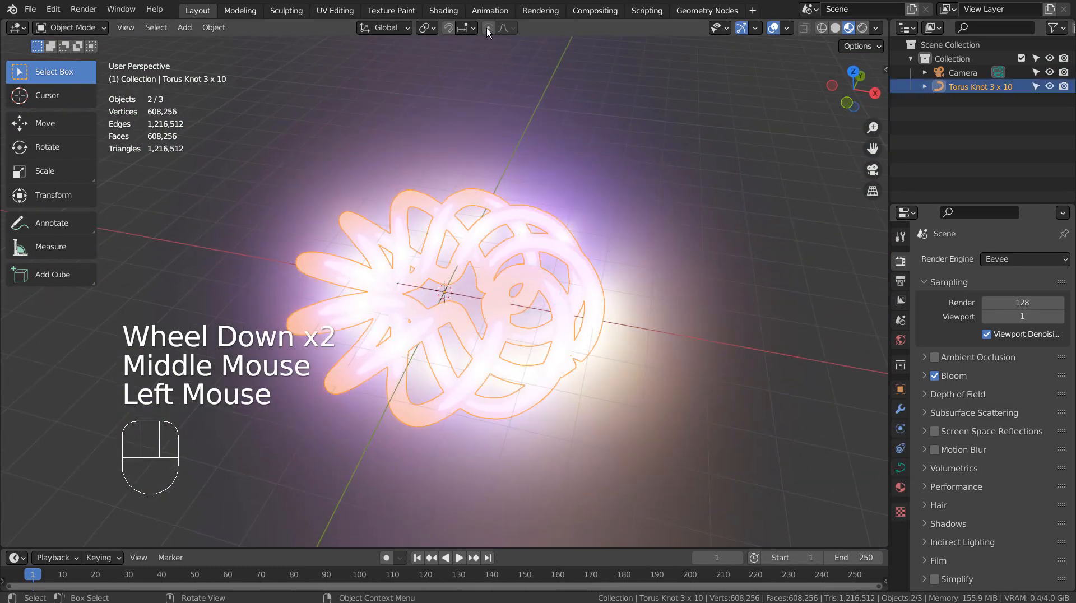
- Switch to the Shading workspace showing the Torus Knot 3 x 10 material node tree
{"action": "left_click", "coordinate": [443, 10]}
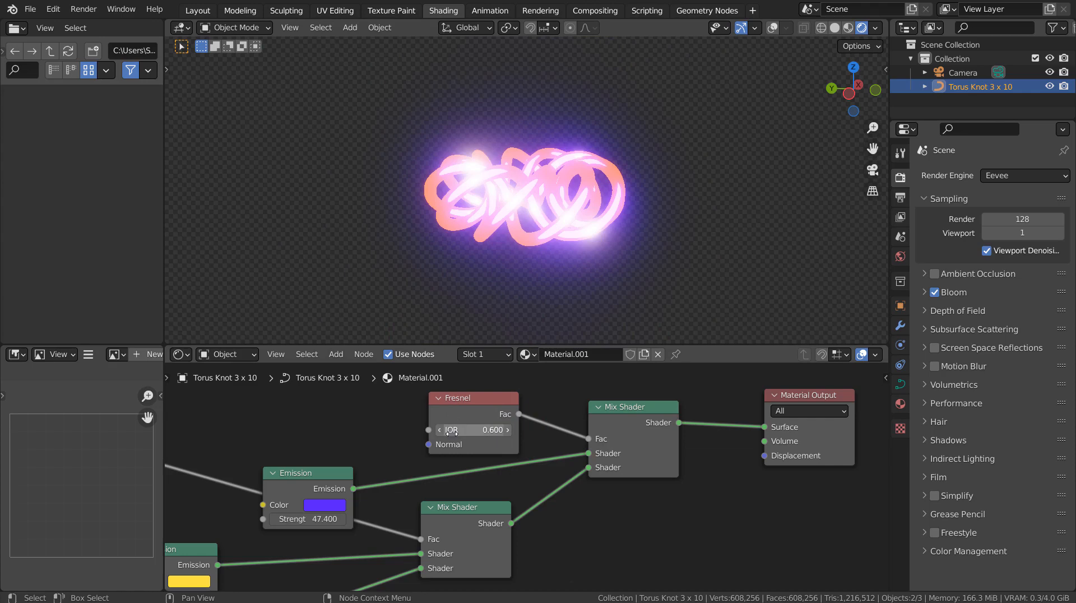
- Retune the Fresnel IOR values to 0.740 and 0.120 for a purple-pink glow
{"action": "left_click_drag", "start_coordinate": [450, 429], "coordinate": [494, 430]}
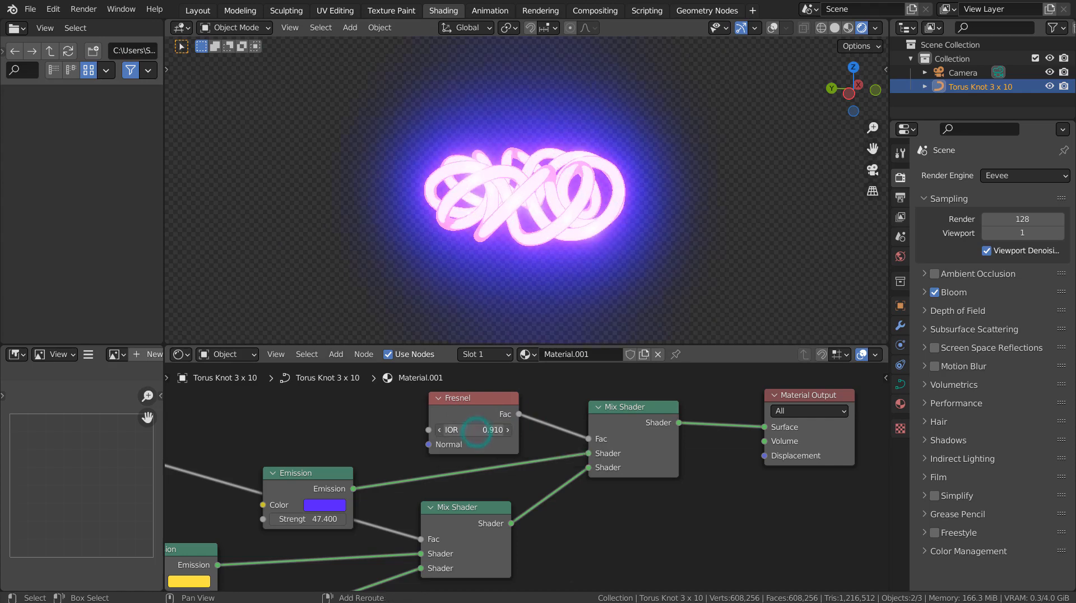
{"action": "left_click_drag", "start_coordinate": [473, 430], "coordinate": [426, 430]}
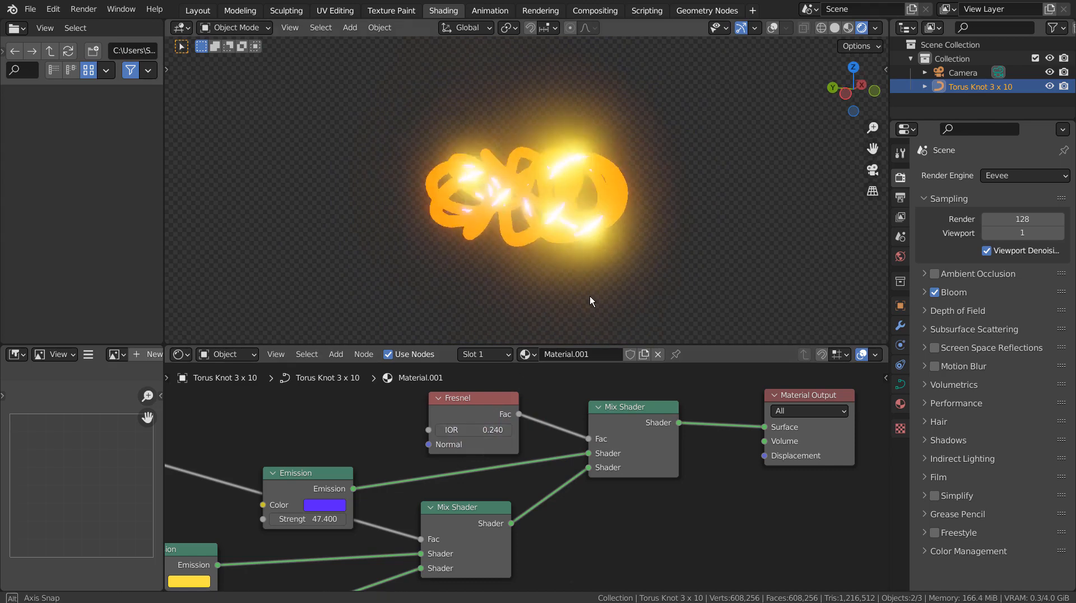
{"action": "left_click_drag", "start_coordinate": [592, 300], "coordinate": [332, 286]}
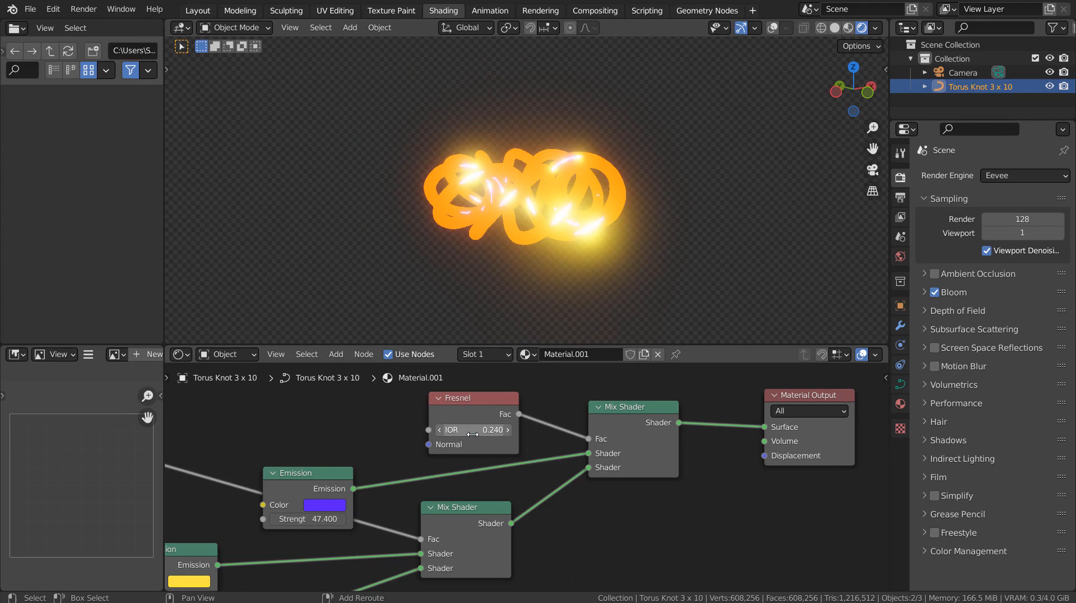
{"action": "left_click_drag", "start_coordinate": [453, 429], "coordinate": [494, 429]}
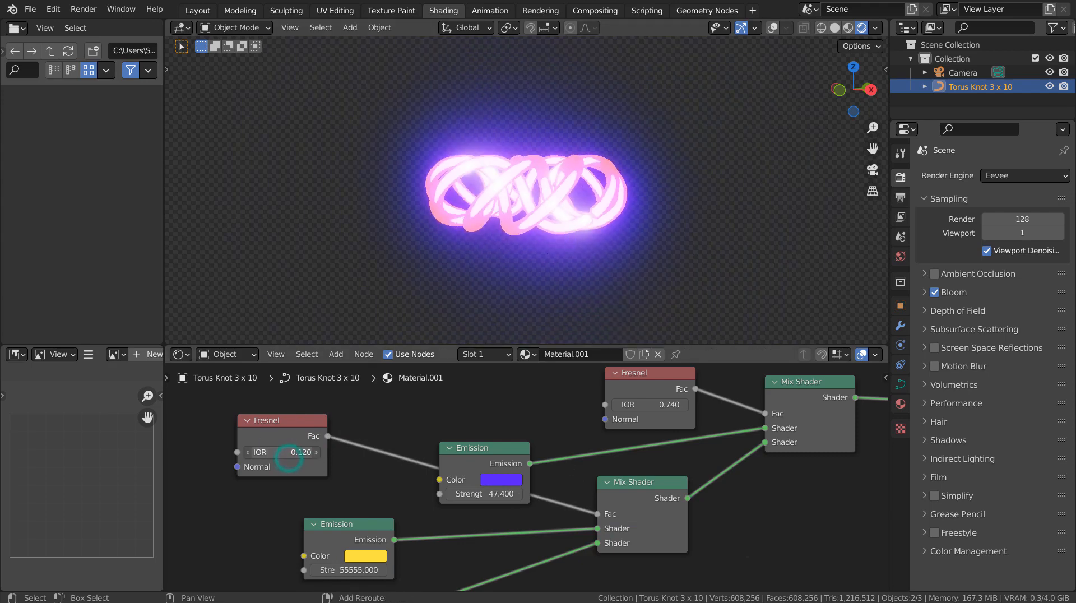
- Nudge the second Fresnel IOR higher and boost the purple emission strength to 397
{"action": "left_click_drag", "start_coordinate": [281, 452], "coordinate": [288, 452]}
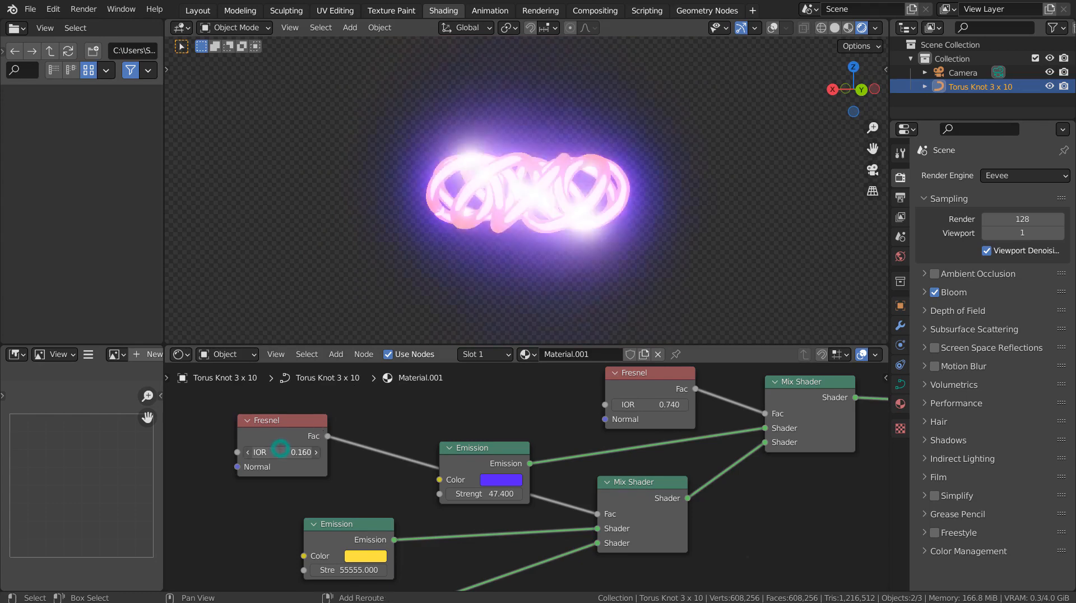
{"action": "left_click_drag", "start_coordinate": [282, 452], "coordinate": [295, 452]}
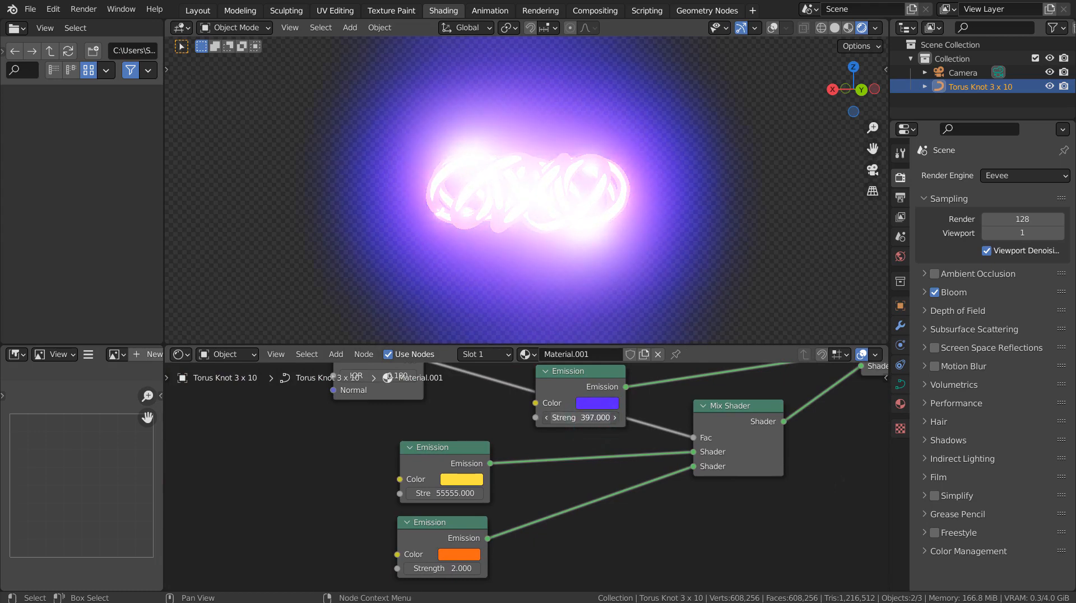
- Raise the purple Emission strength to 47.4
{"action": "type", "text": "7.000"}
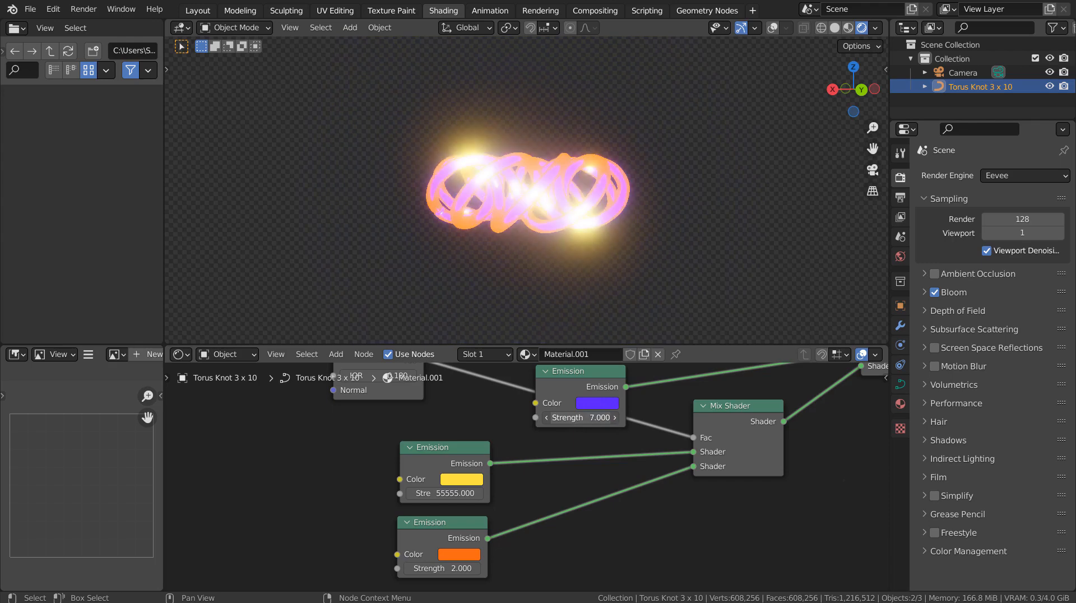
{"action": "left_click_drag", "start_coordinate": [580, 417], "coordinate": [611, 417]}
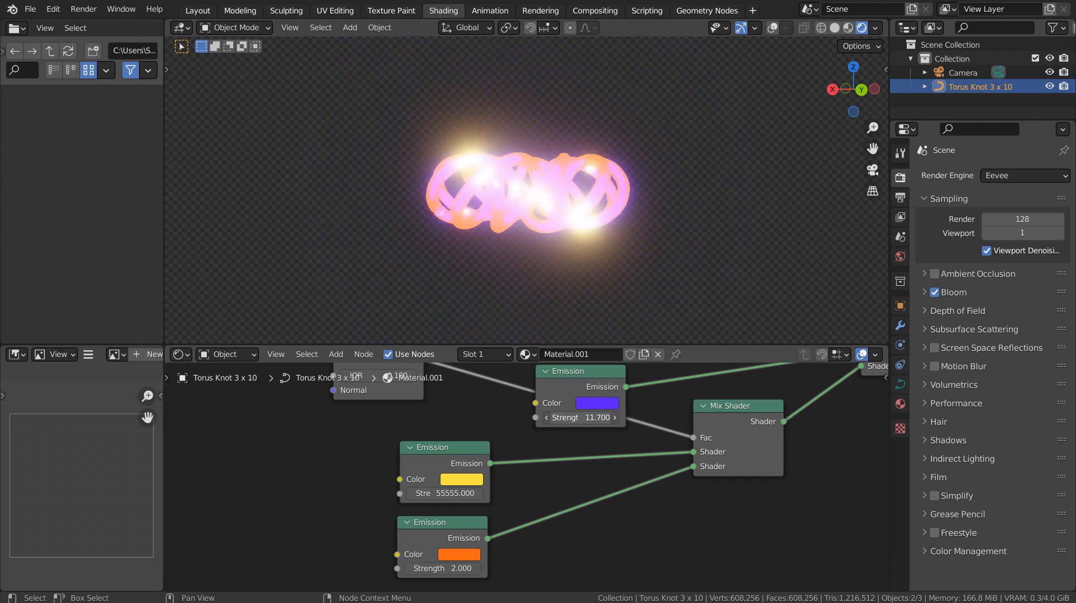
{"action": "left_click_drag", "start_coordinate": [579, 417], "coordinate": [579, 417]}
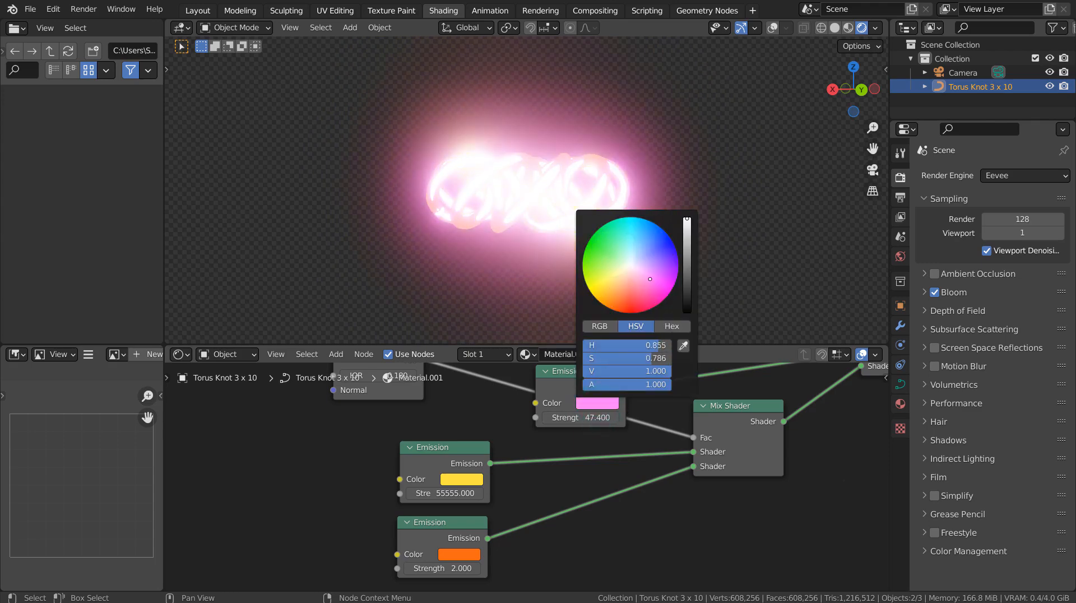
{"action": "left_click", "coordinate": [614, 281]}
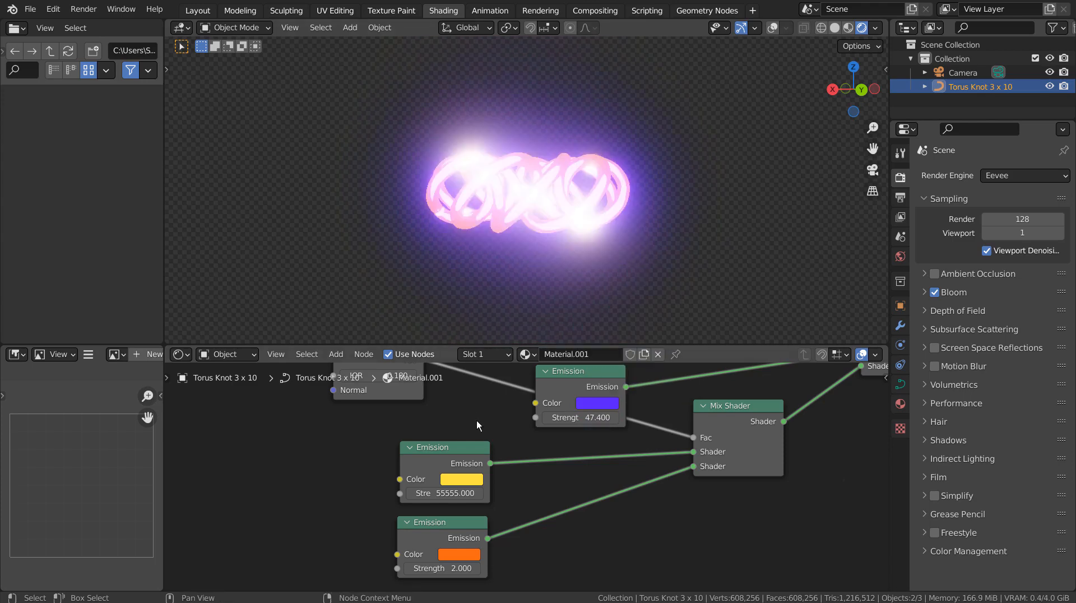
{"action": "mouse_move", "coordinate": [453, 507]}
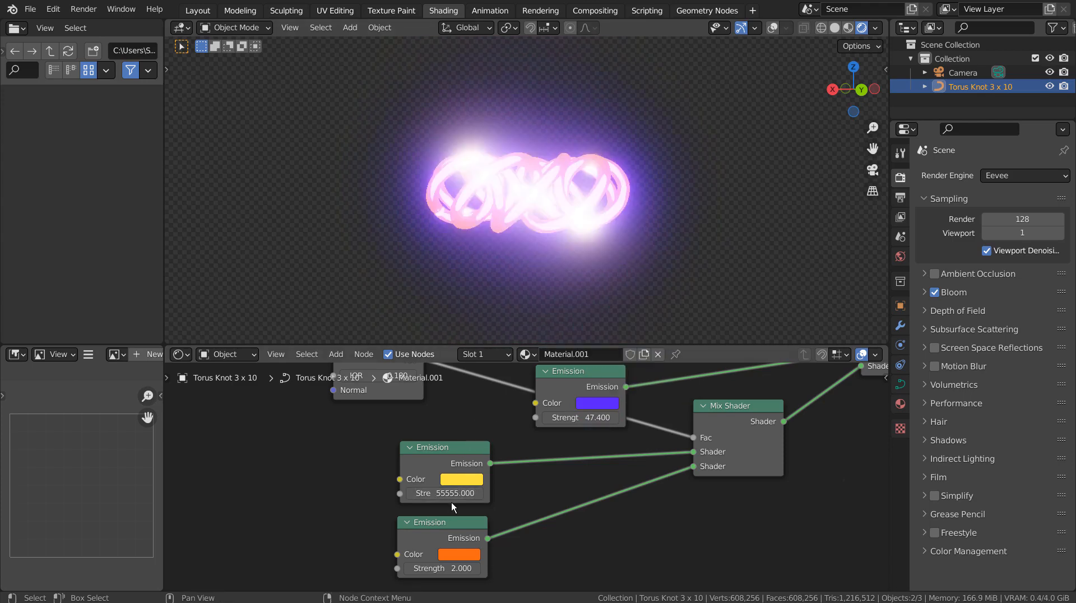
- Preview other colours for the yellow emission in its Color picker without keeping them
{"action": "left_click", "coordinate": [462, 479]}
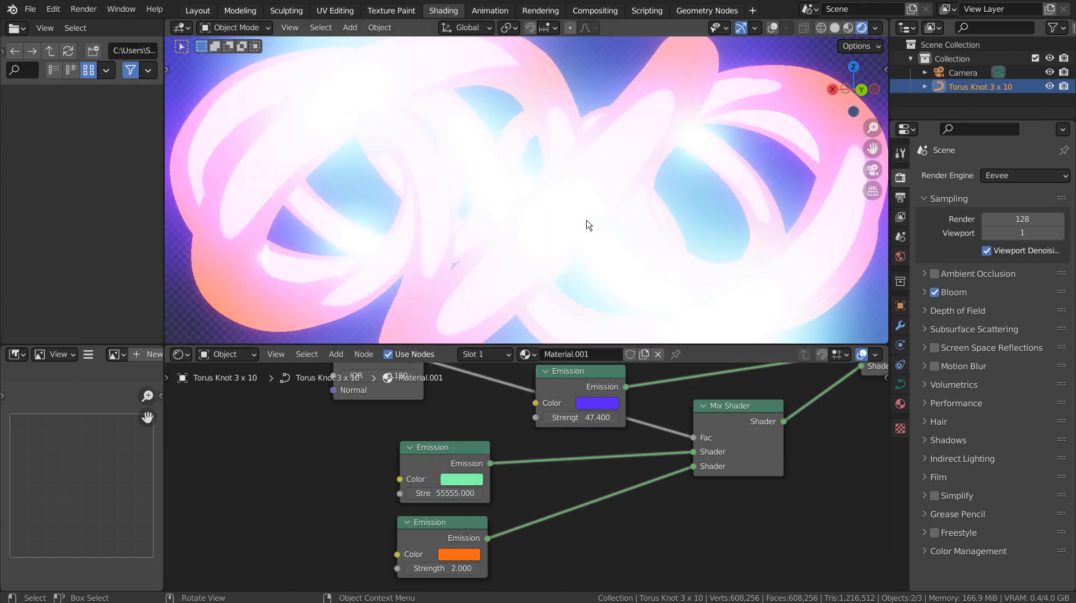
{"action": "left_click", "coordinate": [460, 479]}
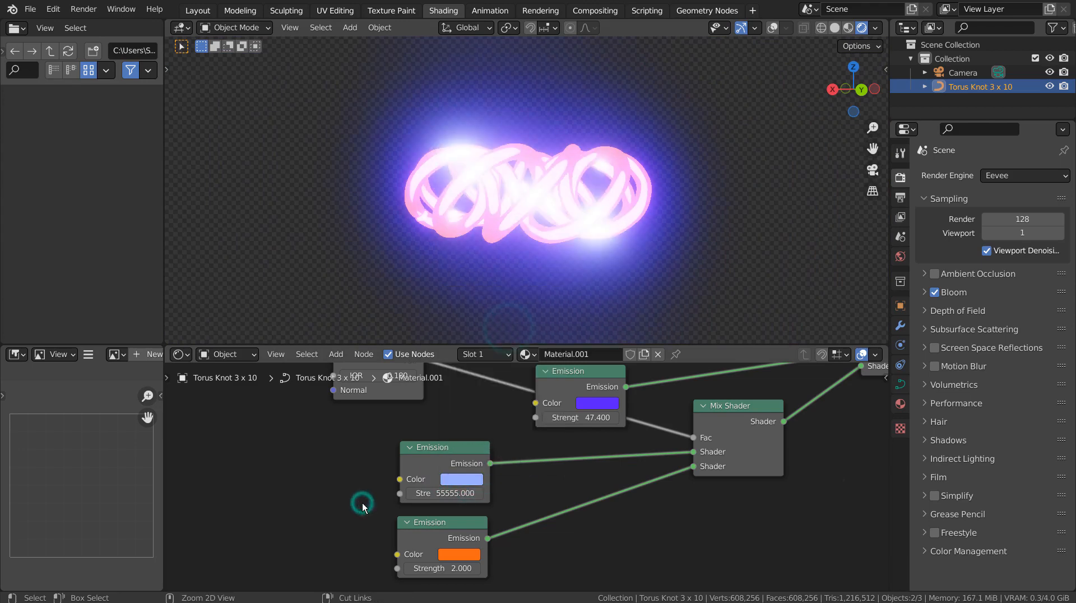
{"action": "left_click", "coordinate": [462, 479]}
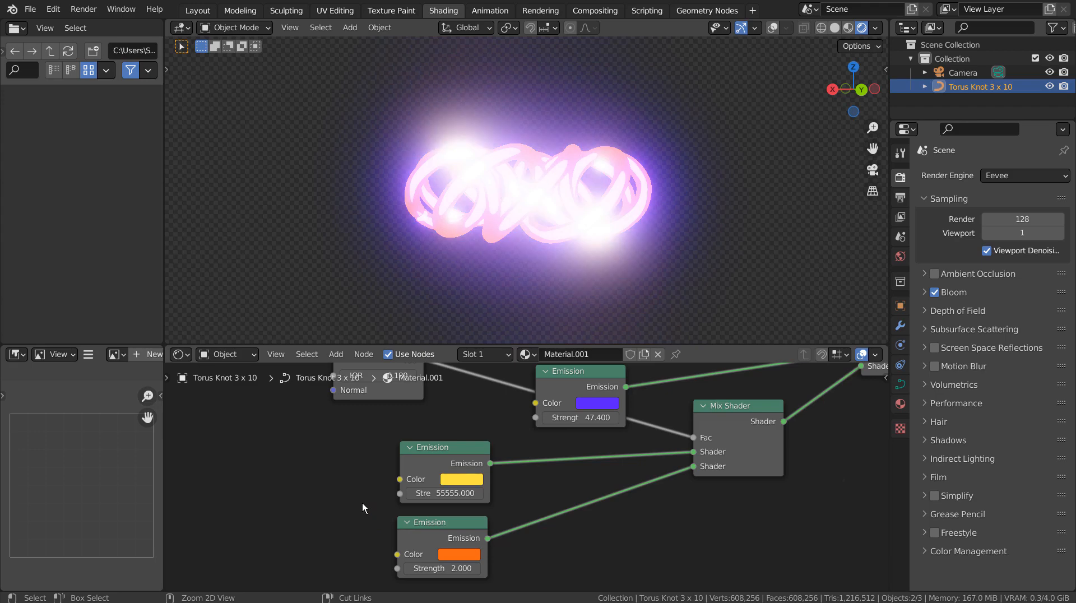
{"action": "left_click", "coordinate": [444, 493]}
{"action": "type", "text": "504.700"}
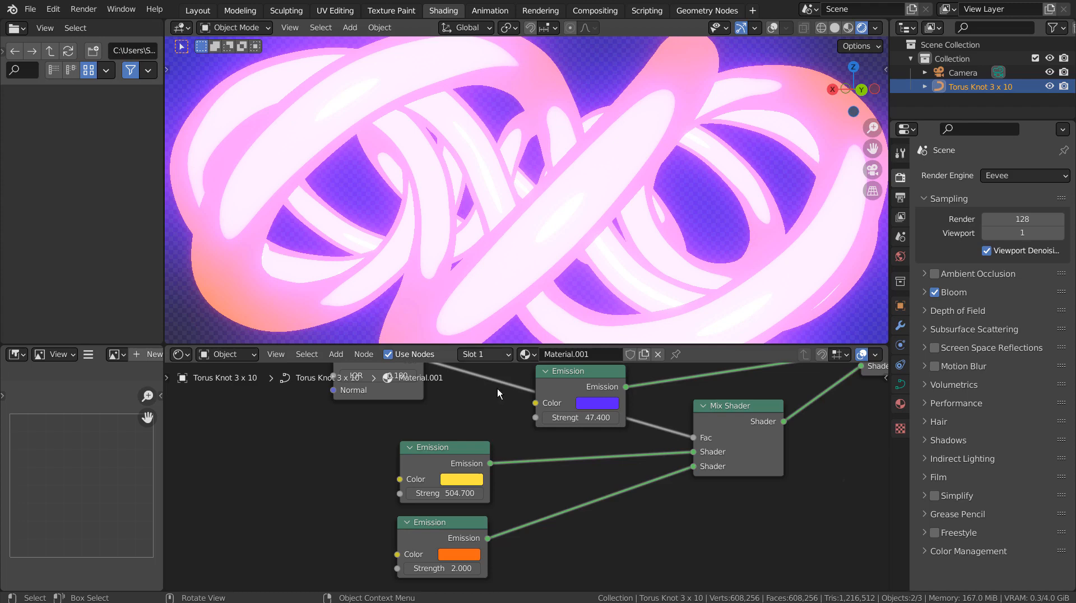
{"action": "double_click", "coordinate": [443, 494]}
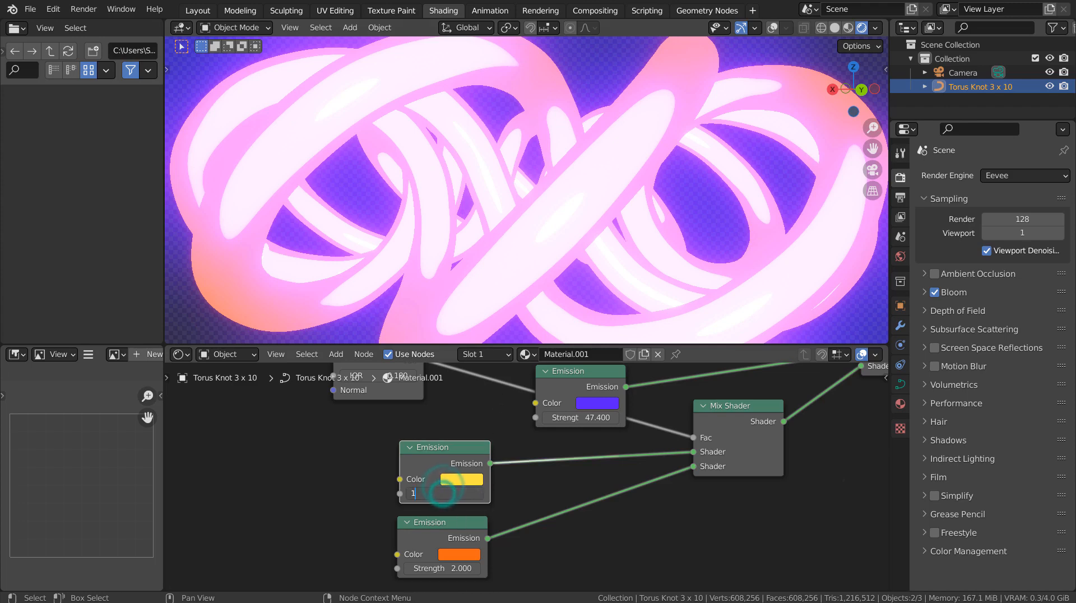
{"action": "type", "text": "1111.000"}
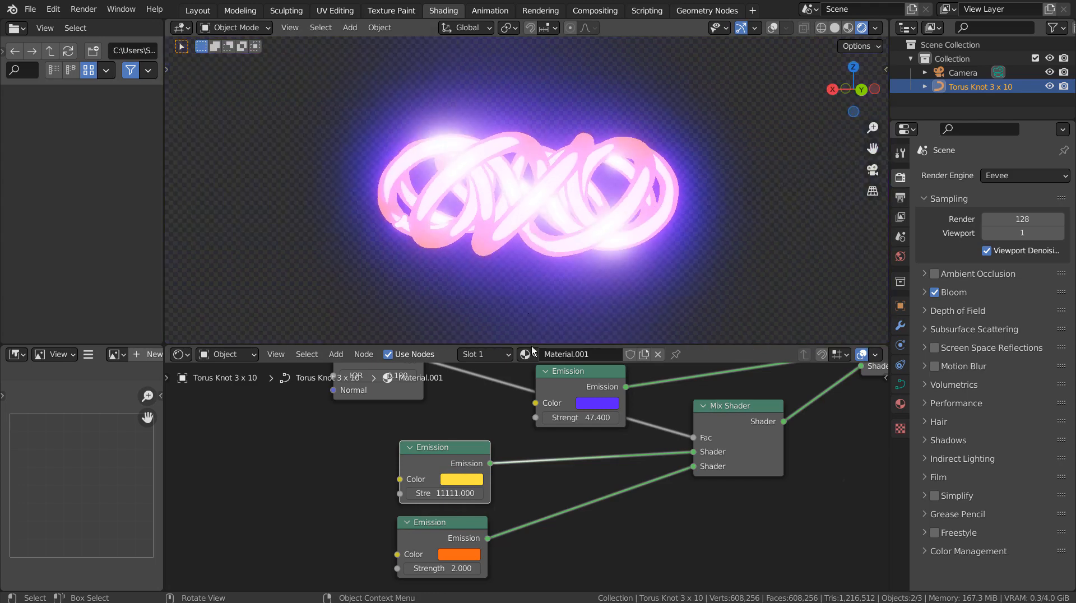
{"action": "left_click", "coordinate": [461, 479]}
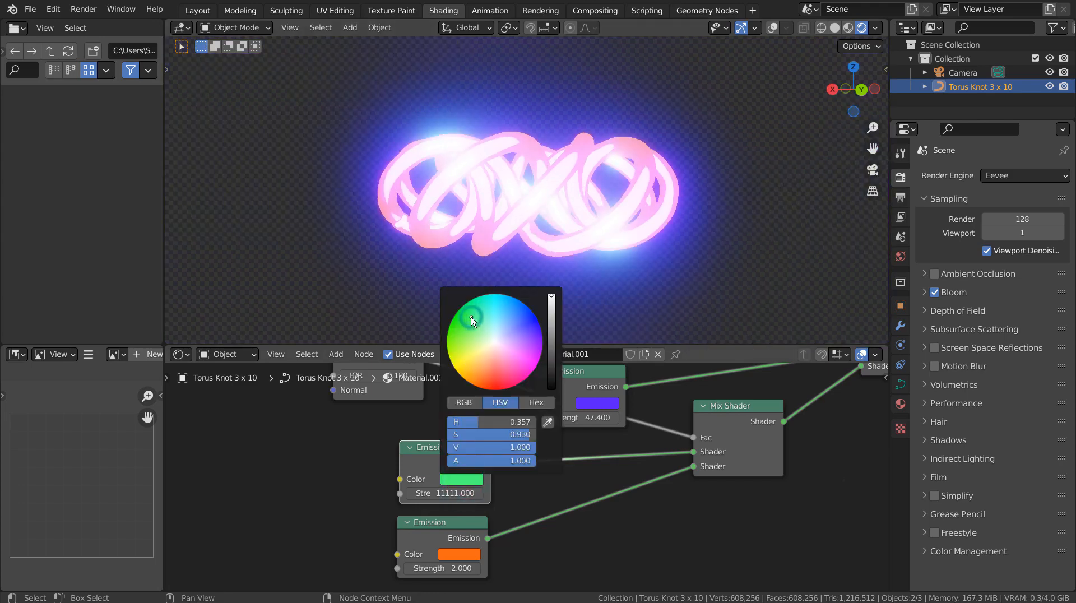
{"action": "left_click", "coordinate": [483, 308]}
{"action": "type", "text": "55555.000"}
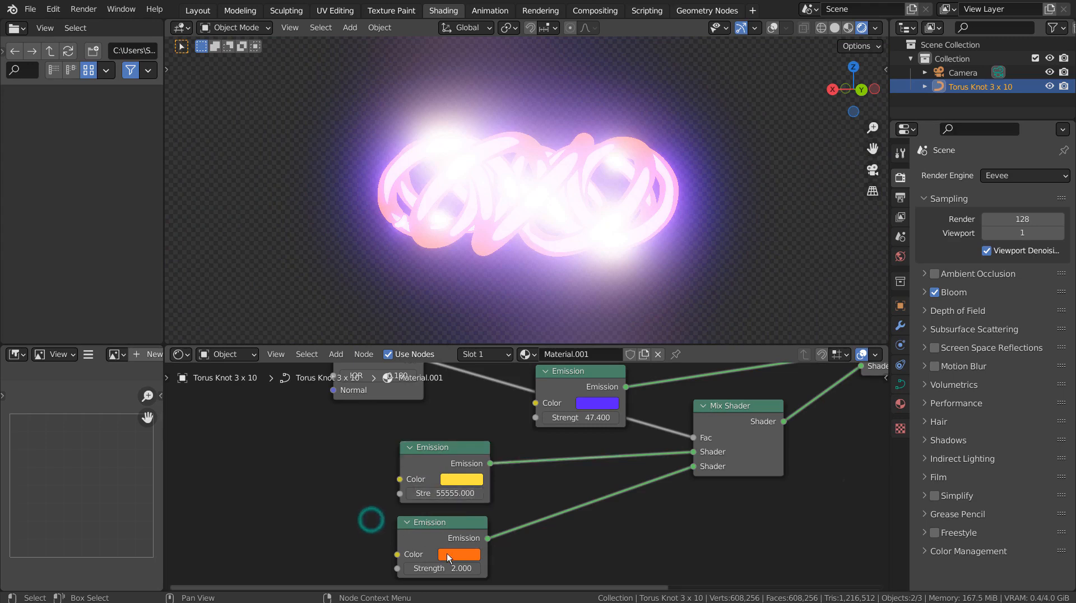
{"action": "left_click", "coordinate": [460, 554]}
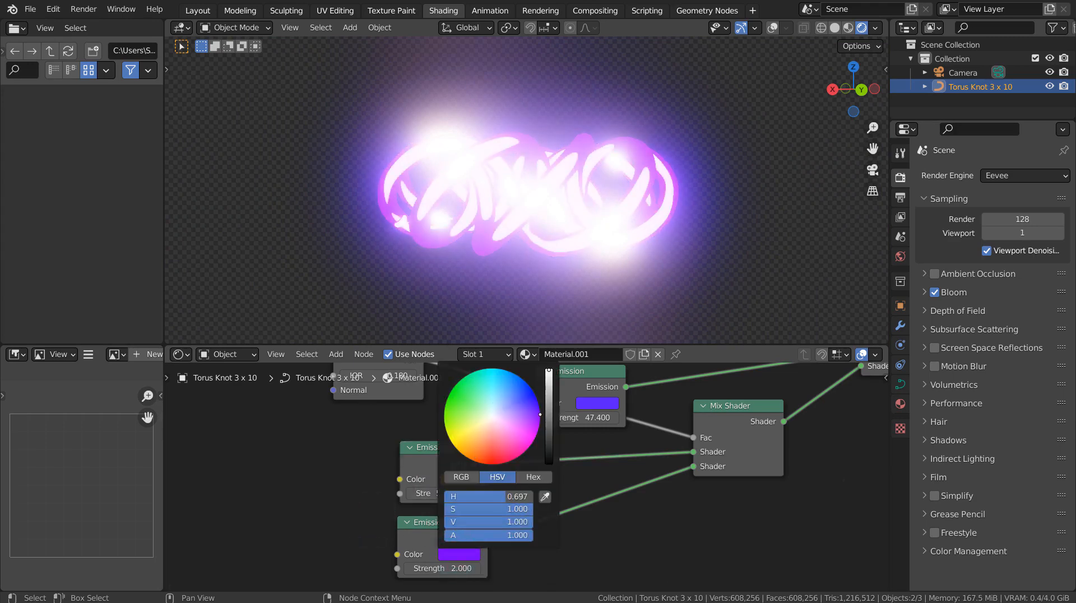
{"action": "left_click", "coordinate": [476, 447]}
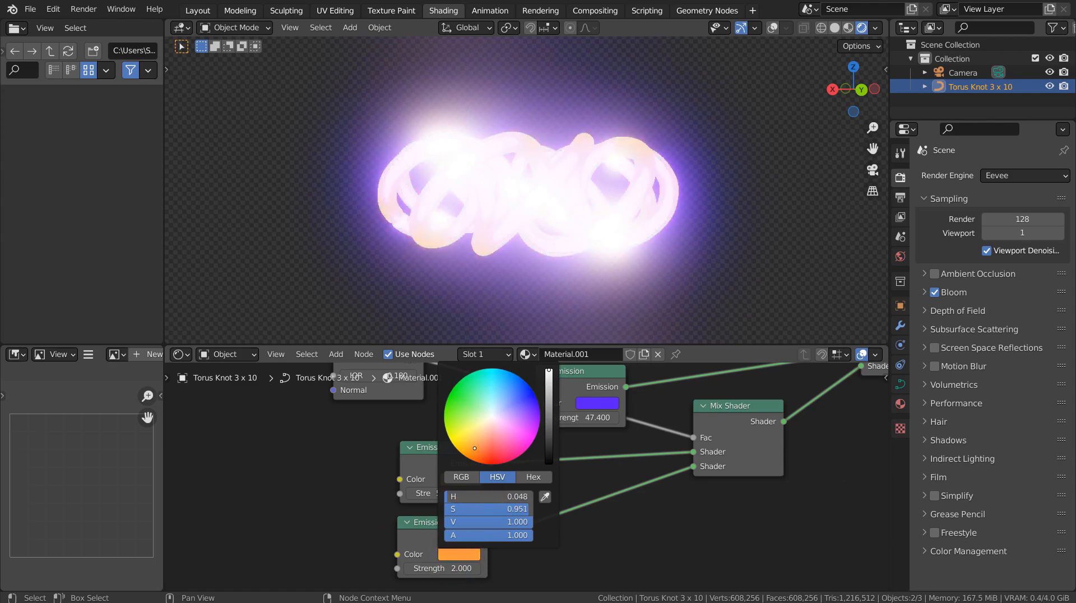
{"action": "left_click_drag", "start_coordinate": [473, 449], "coordinate": [490, 446]}
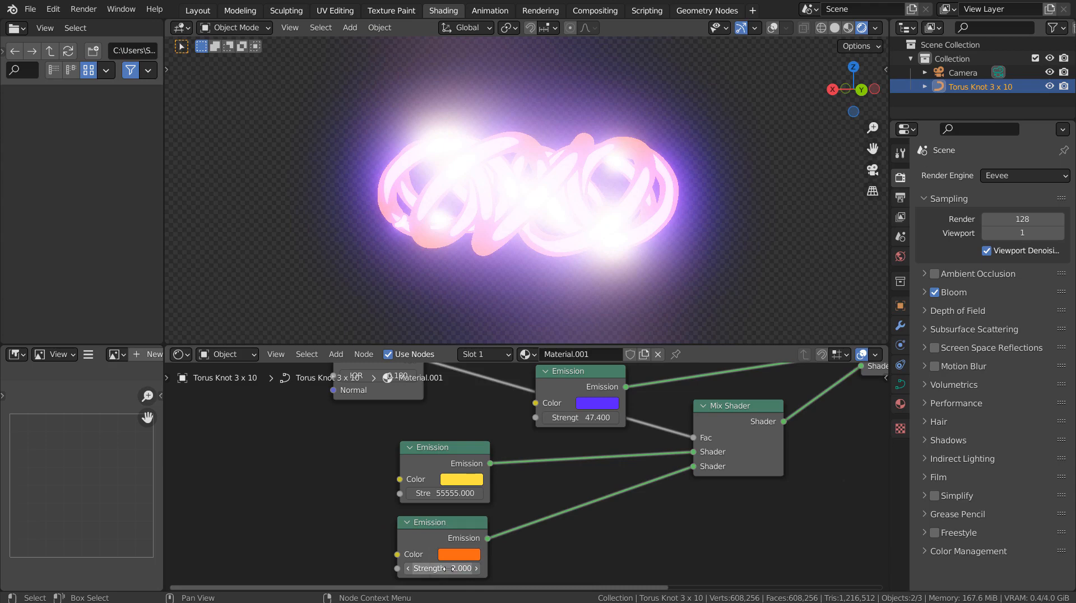
{"action": "left_click_drag", "start_coordinate": [466, 568], "coordinate": [426, 569]}
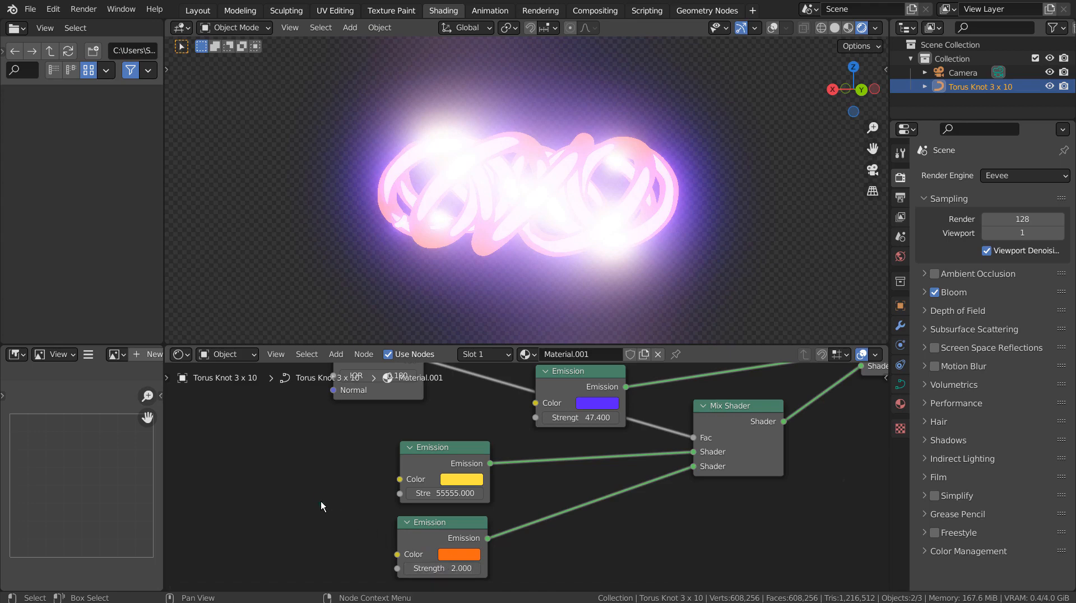
- Add a Diffuse BSDF into the Mix Shader and set its colour to light blue
{"action": "type", "text": "d"}
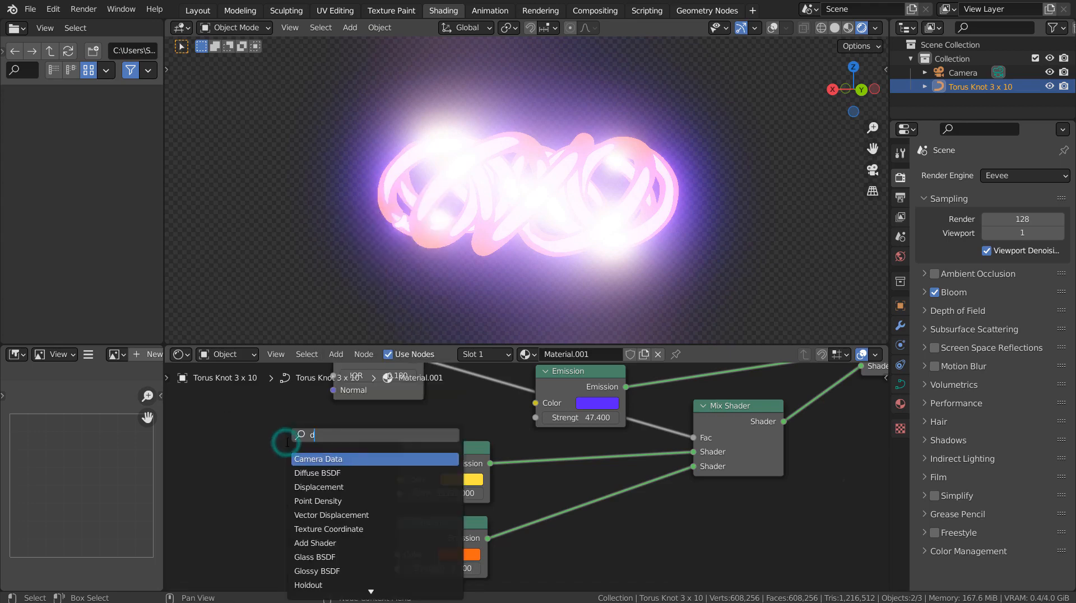
{"action": "left_click", "coordinate": [318, 473]}
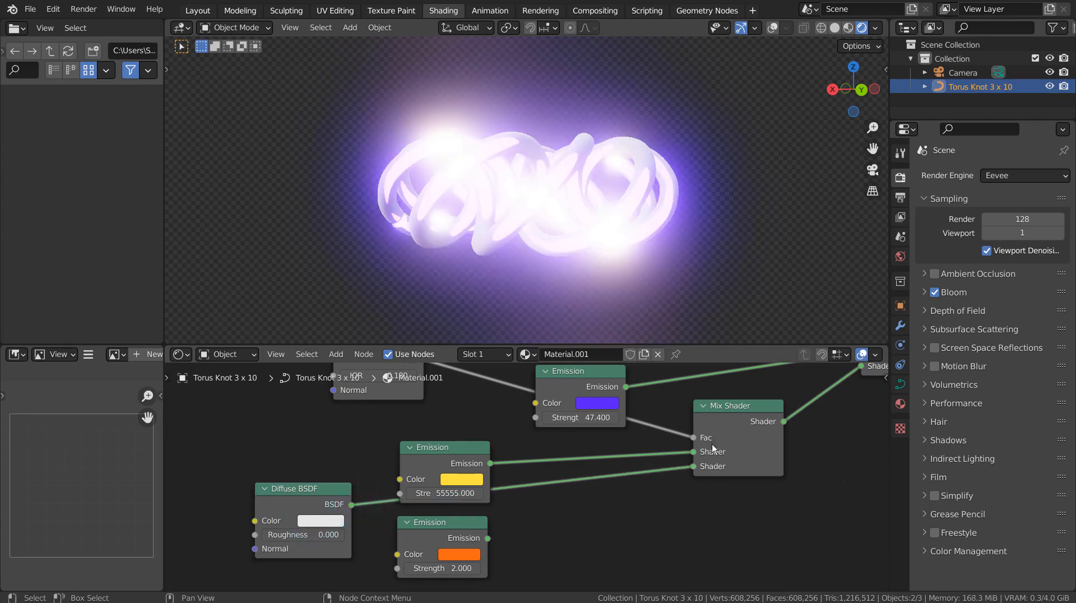
{"action": "left_click", "coordinate": [320, 520]}
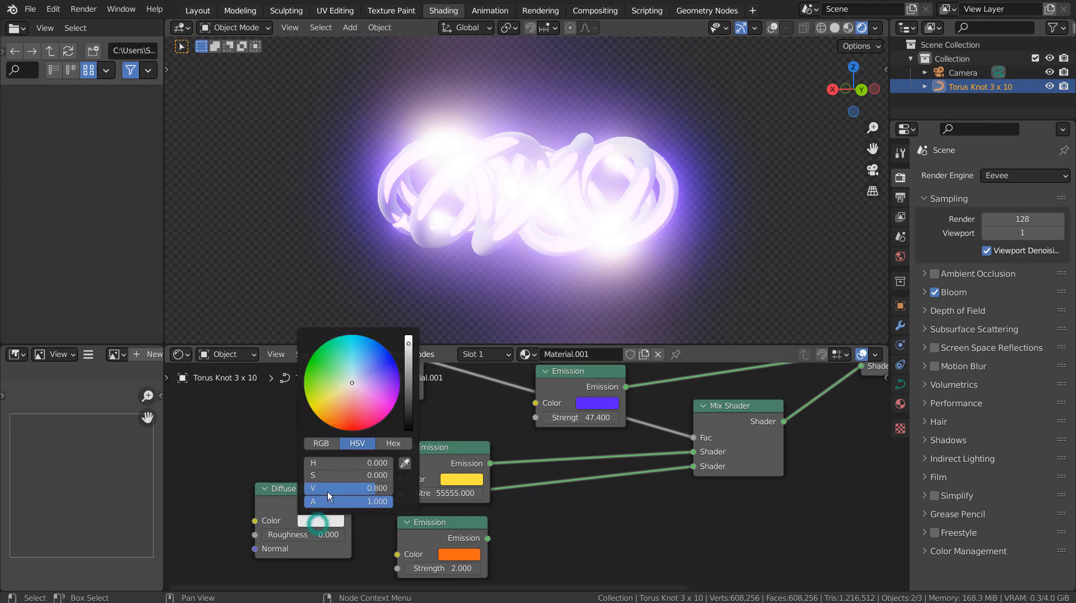
{"action": "left_click", "coordinate": [363, 359]}
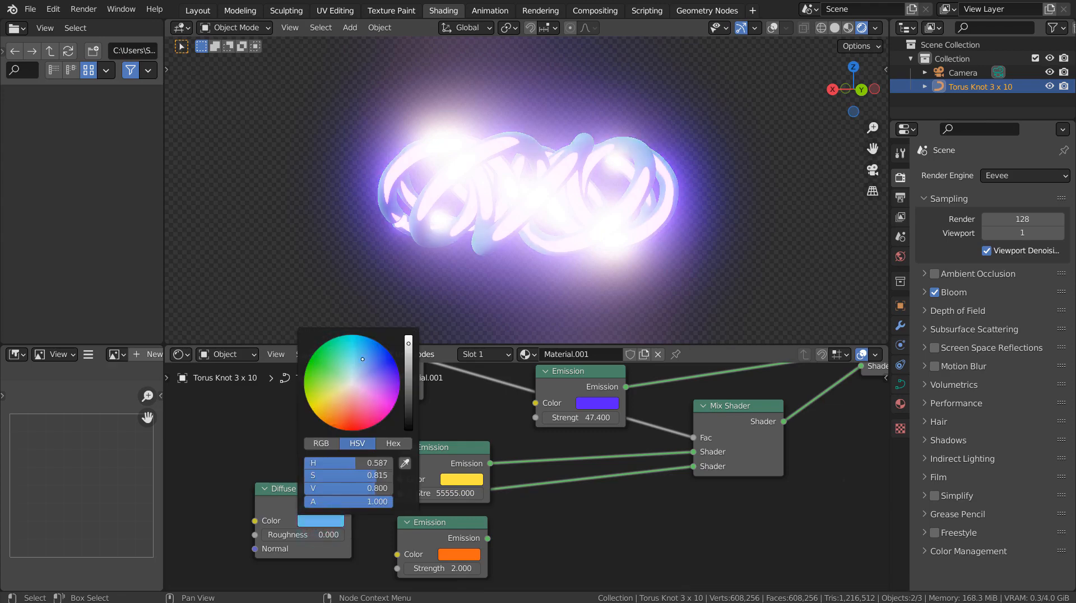